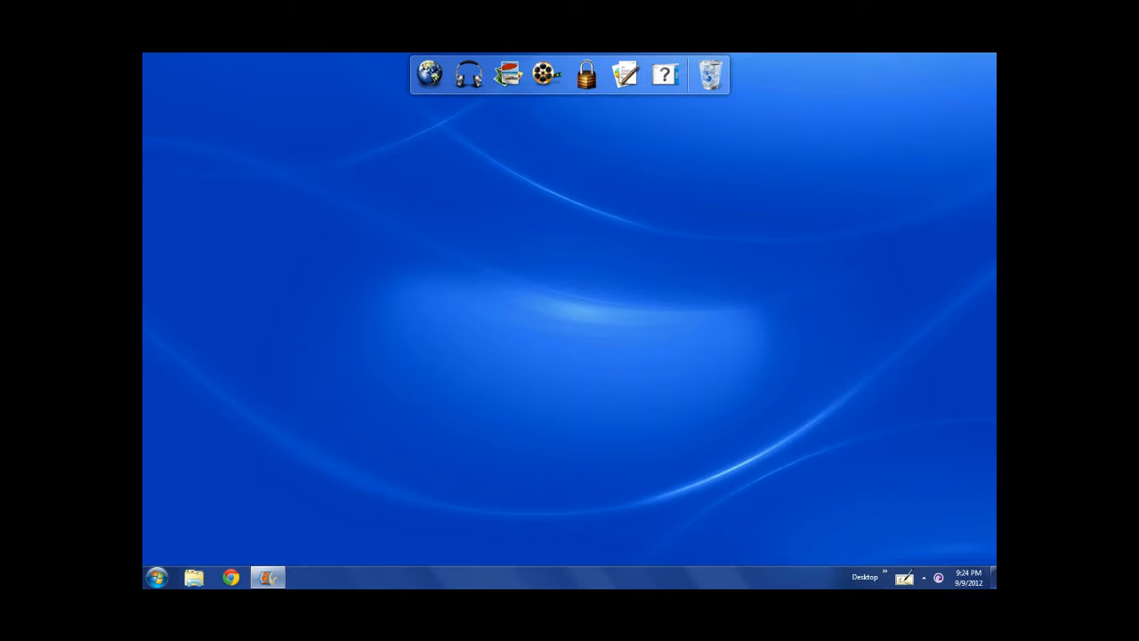
Explore the dark bedroom and hallways, then press Spacebar when the masked creature grabs you.
click(156, 577)
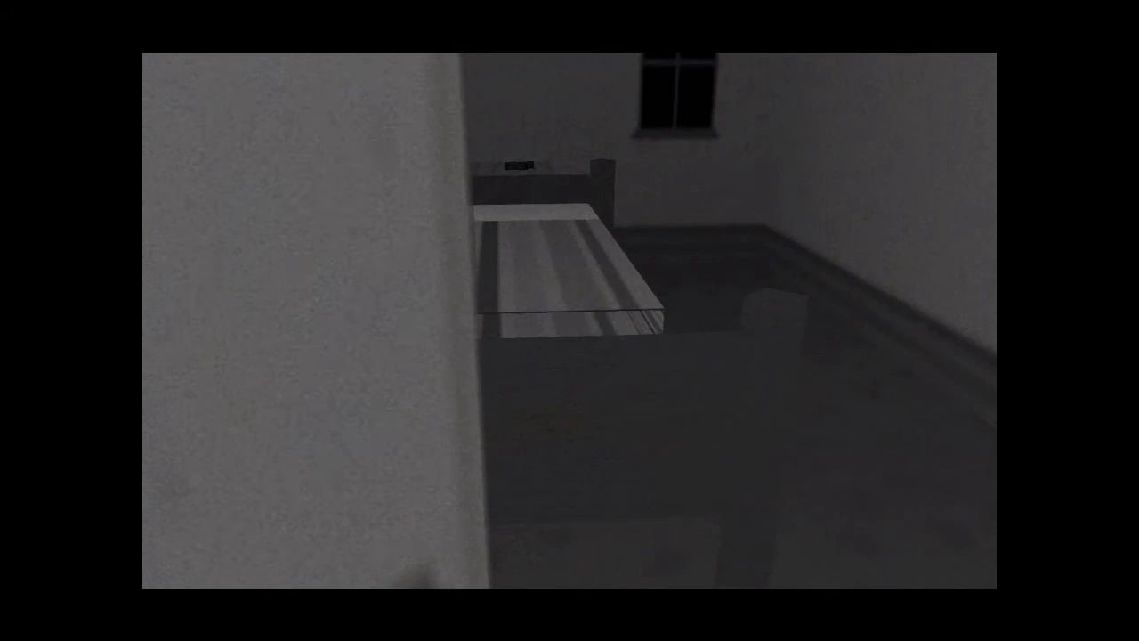
mouse_move(569, 321)
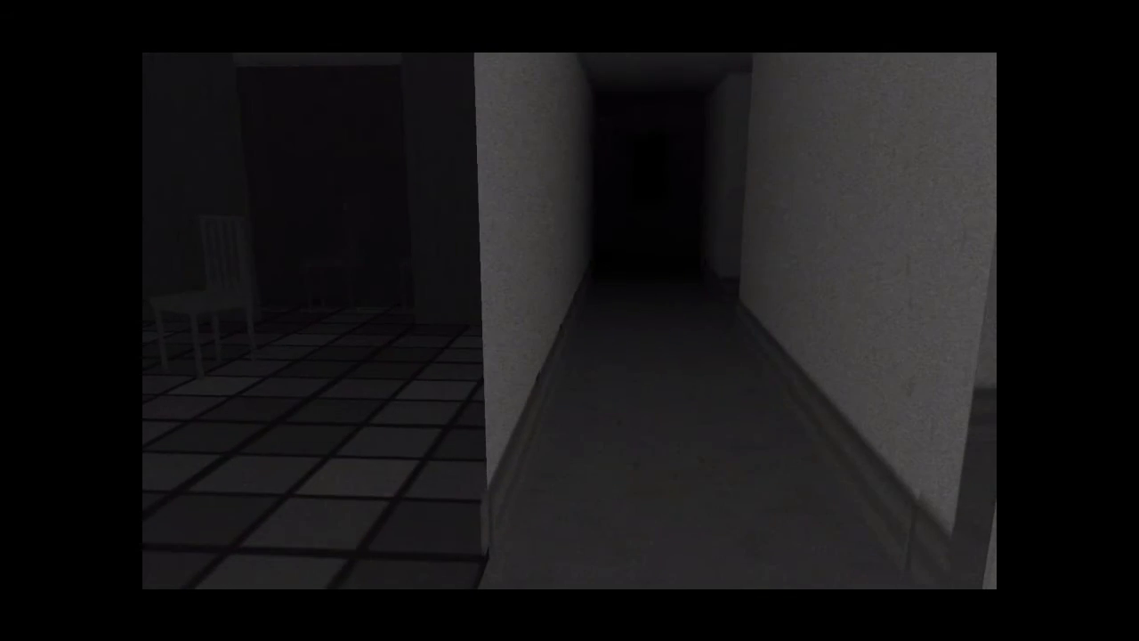
mouse_move(569, 321)
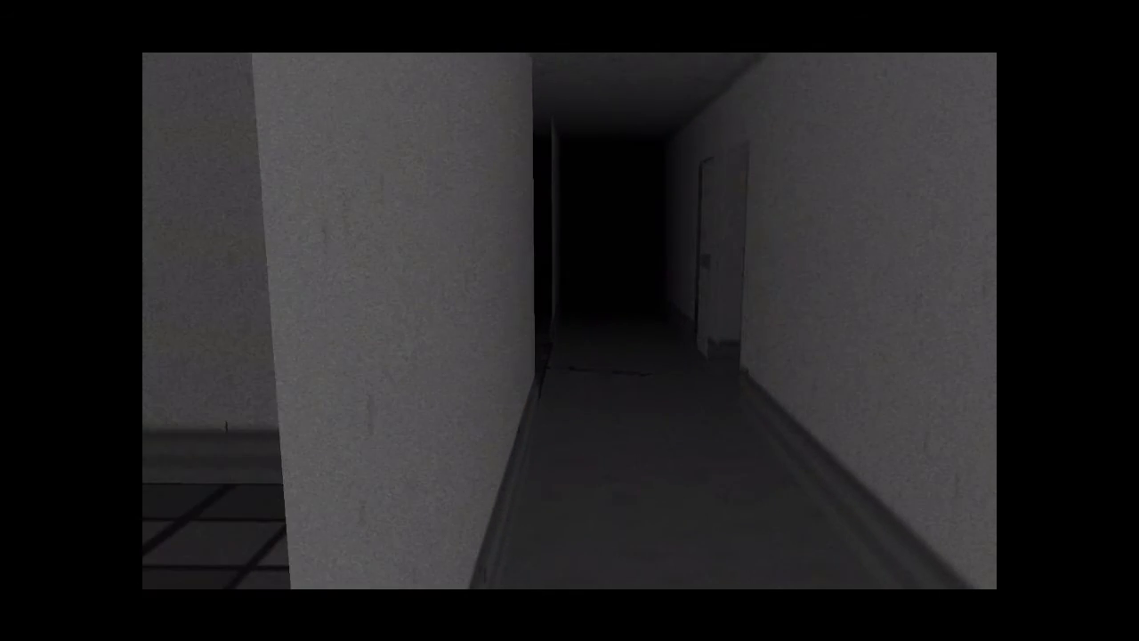
mouse_move(569, 320)
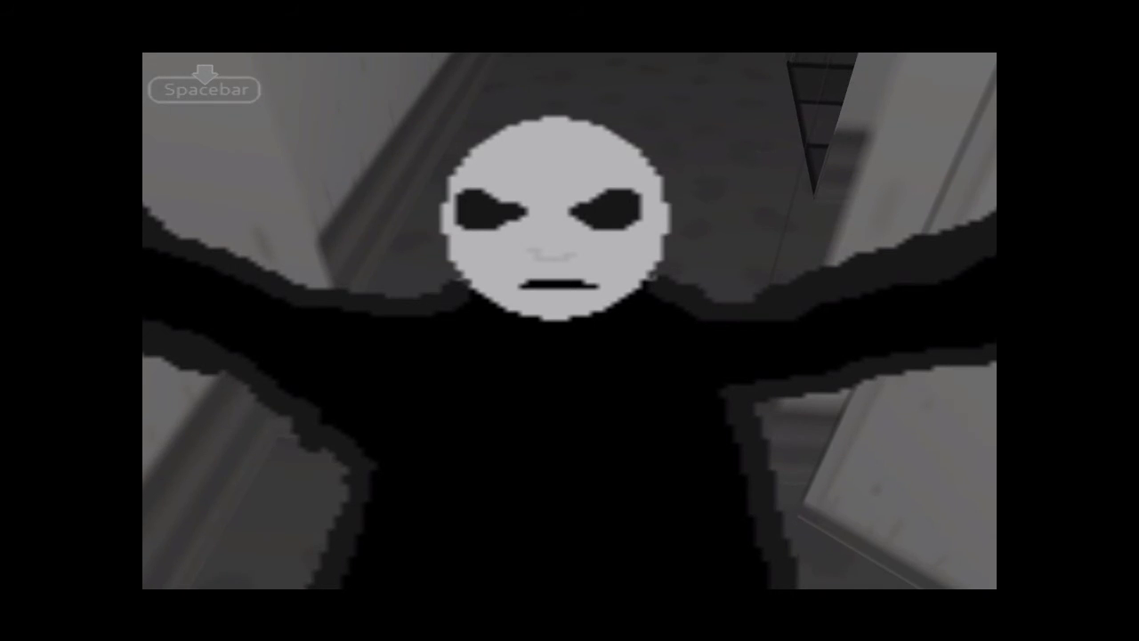
key(space)
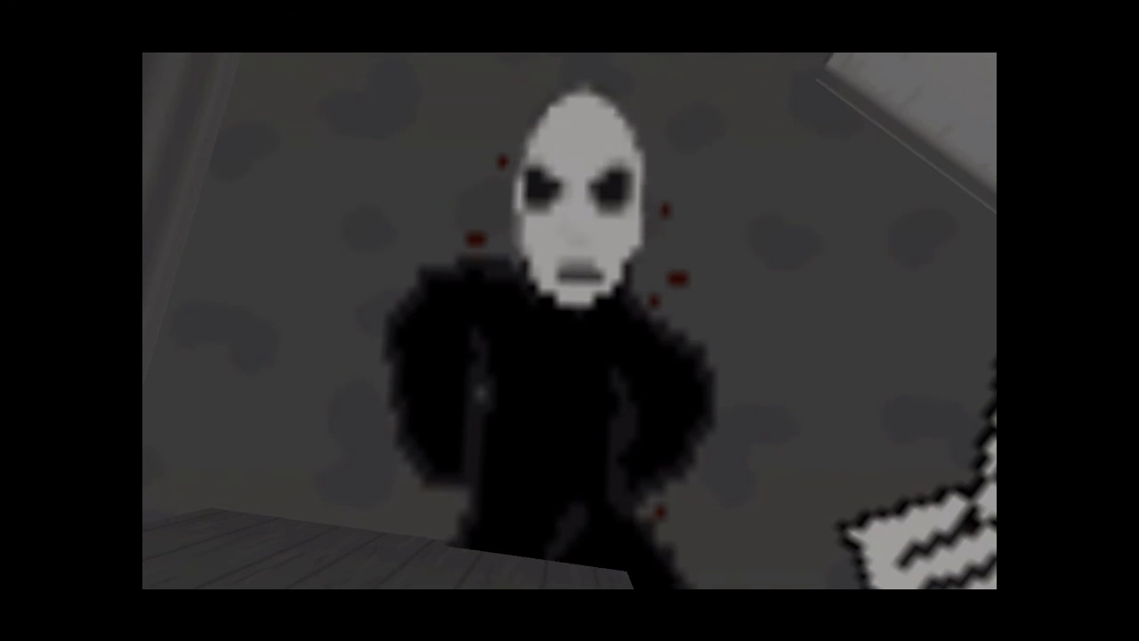